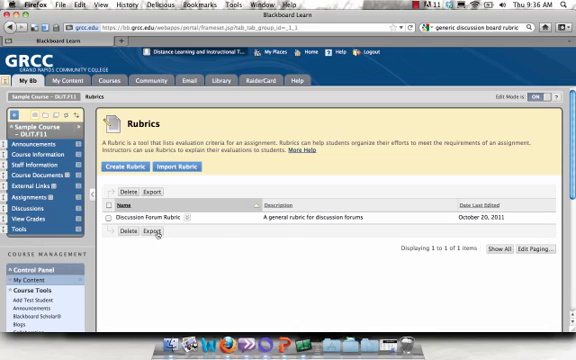
Select the Discussion Forum Rubric and start exporting it to the Content Collection.
left_click(117, 211)
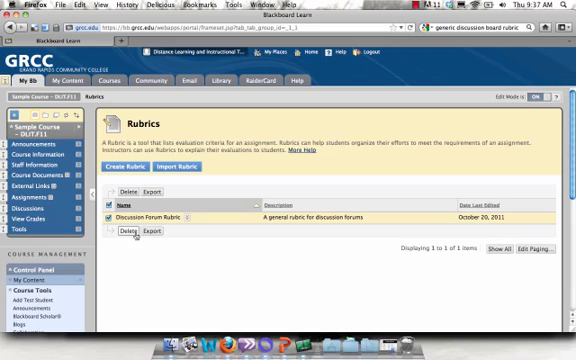
left_click(150, 231)
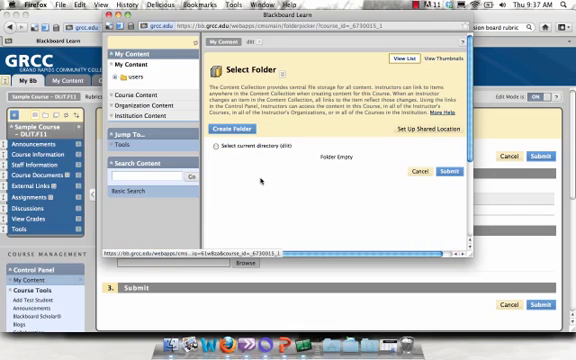
Create a folder named 'Rubrics' in the Content Collection and open it.
left_click(240, 131)
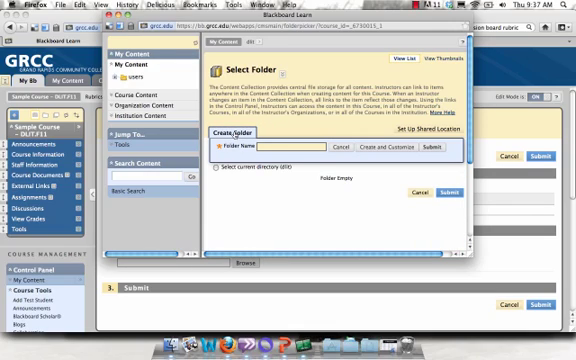
type("Rubrics")
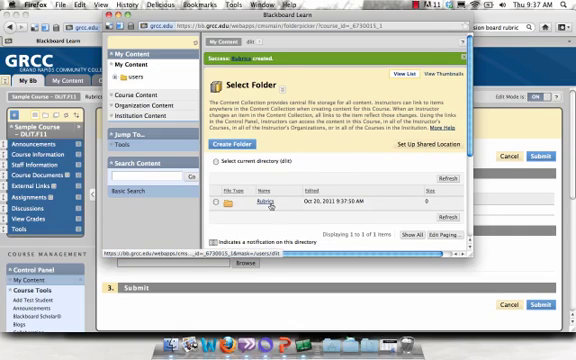
left_click(273, 206)
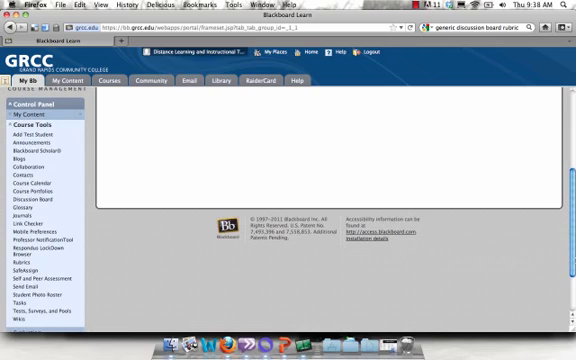
mouse_move(35, 135)
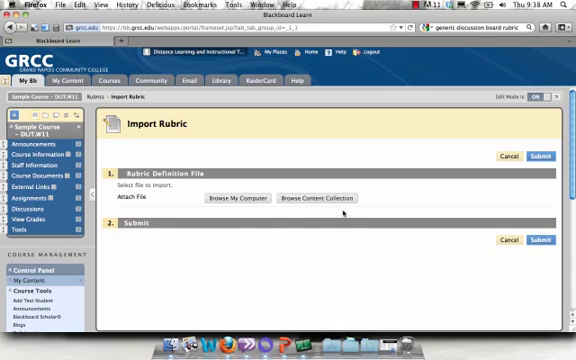
mouse_move(324, 198)
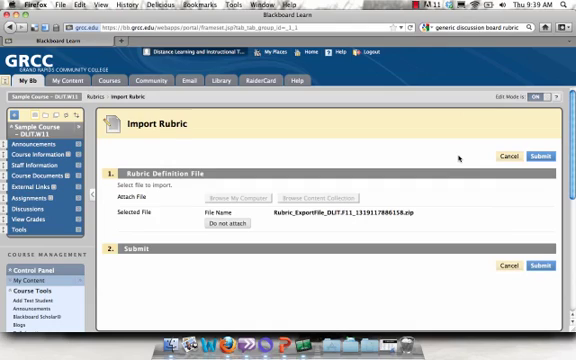
Submit the import of Rubric_ExportFile_DLIT.F11_1319117886158.zip into DLIT.W11.
left_click(541, 157)
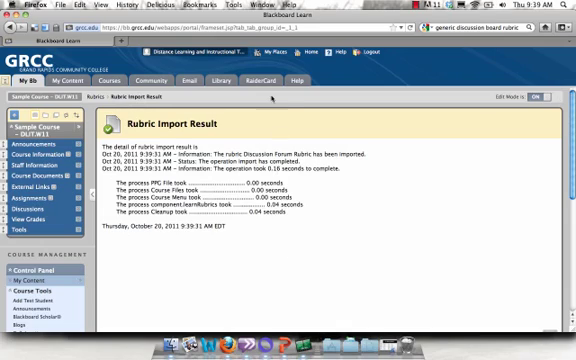
mouse_move(167, 110)
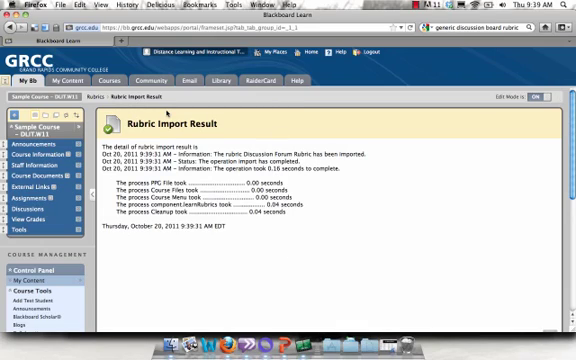